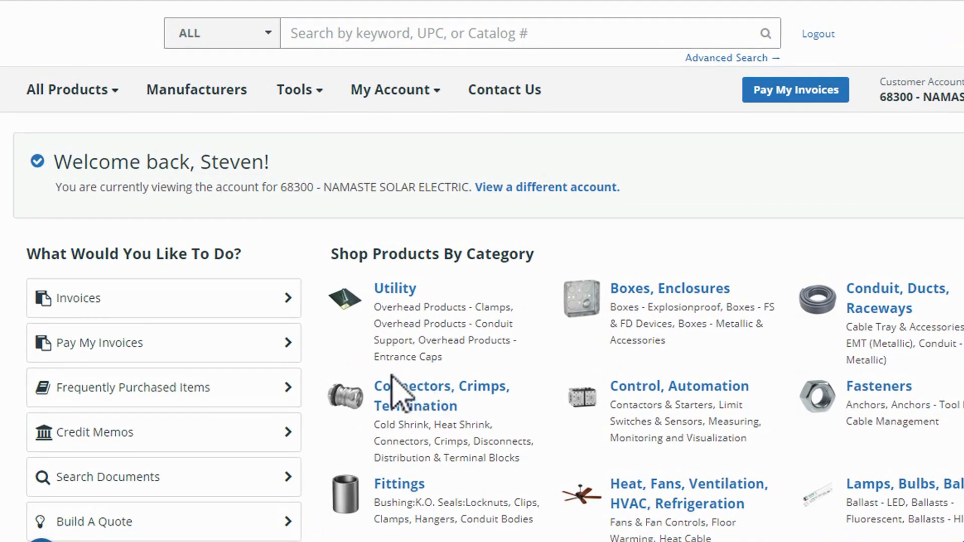
- Launch the Payment Portal from Pay My Invoices to list the account's open invoices
left_click(794, 89)
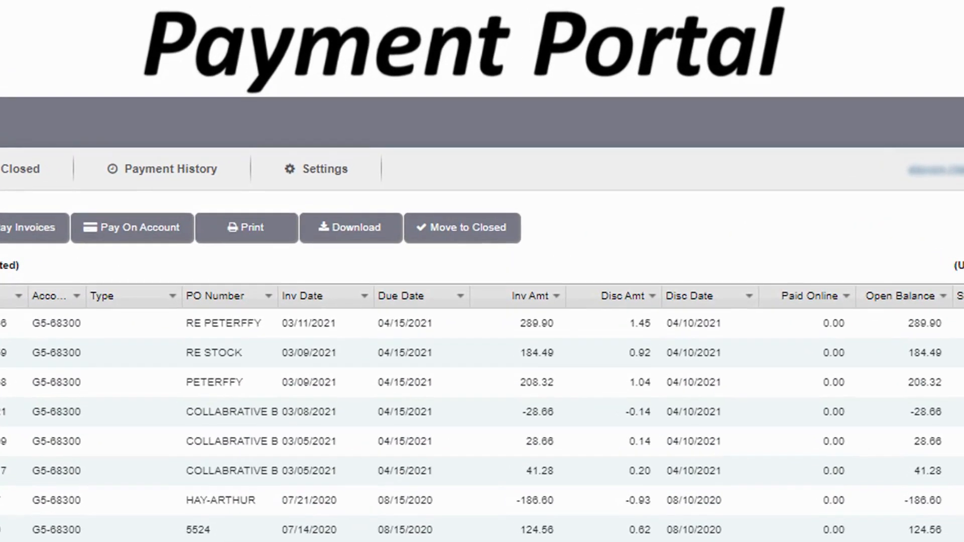
mouse_move(375, 221)
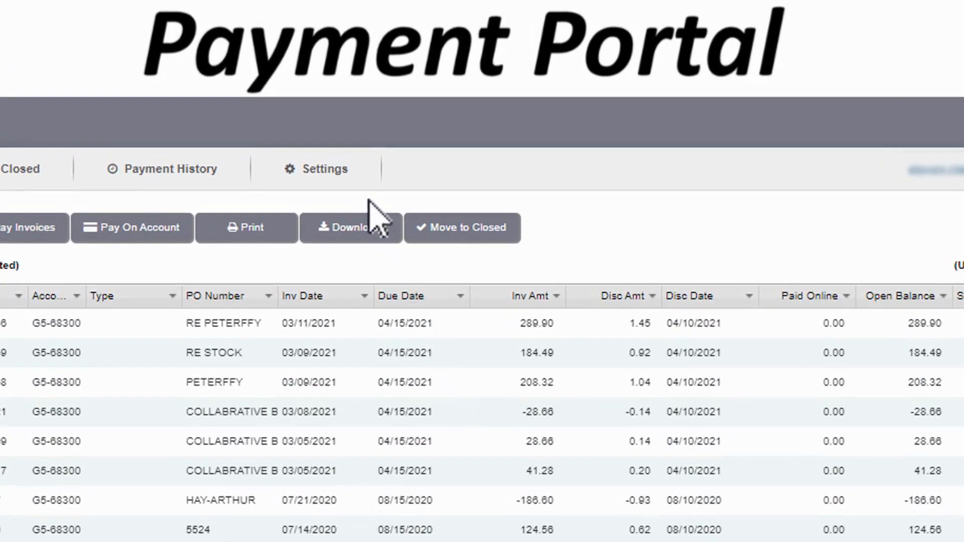
- Save a new bank account 'My Bank Account' under Payment Settings, then return to the six open invoices
left_click(315, 169)
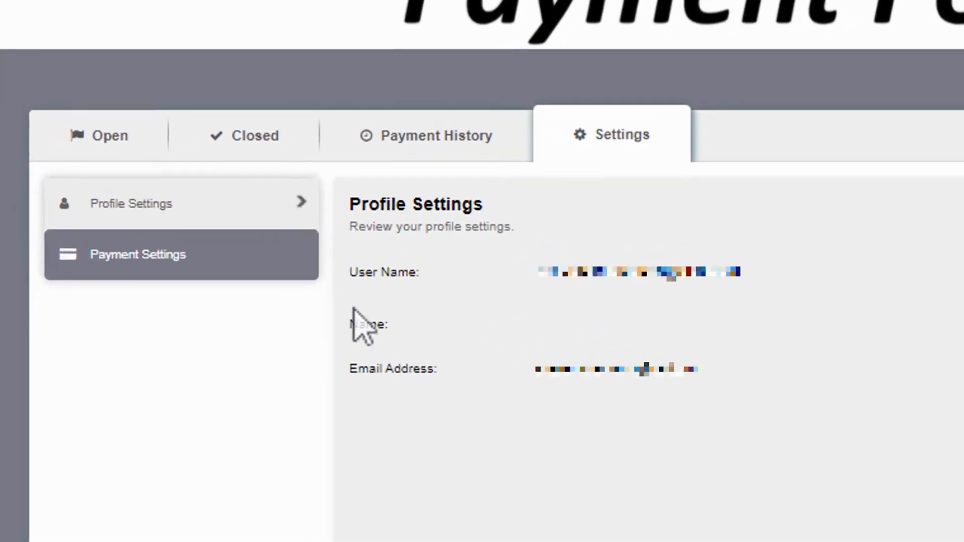
left_click(137, 254)
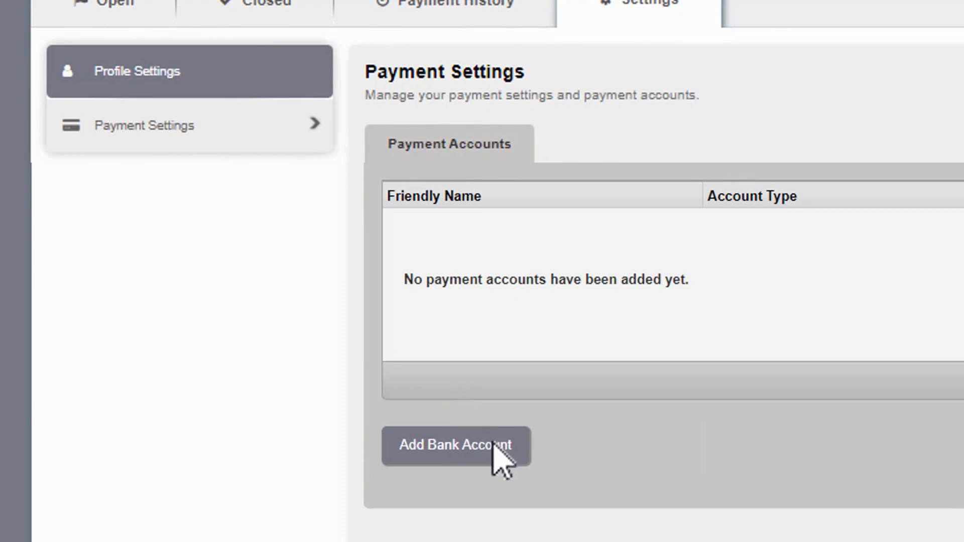
left_click(455, 445)
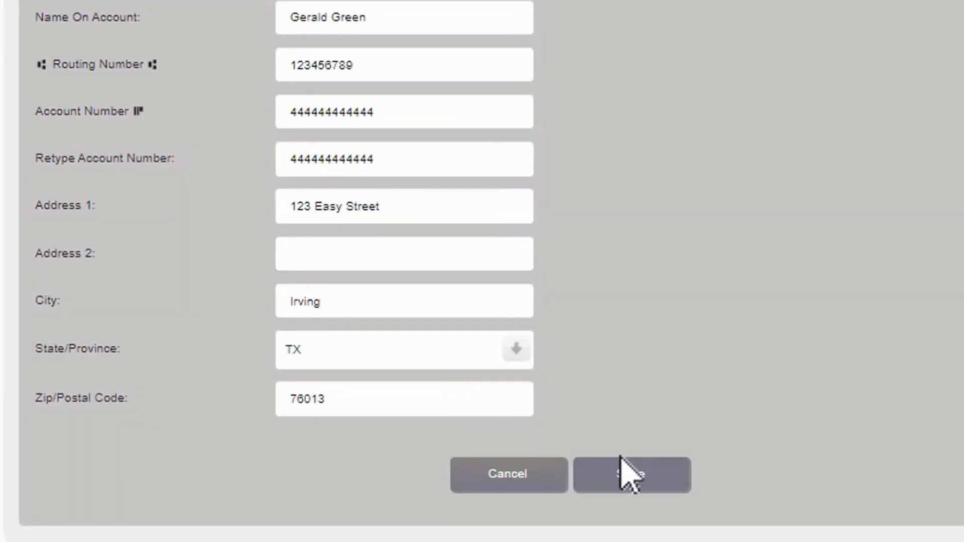
left_click(631, 474)
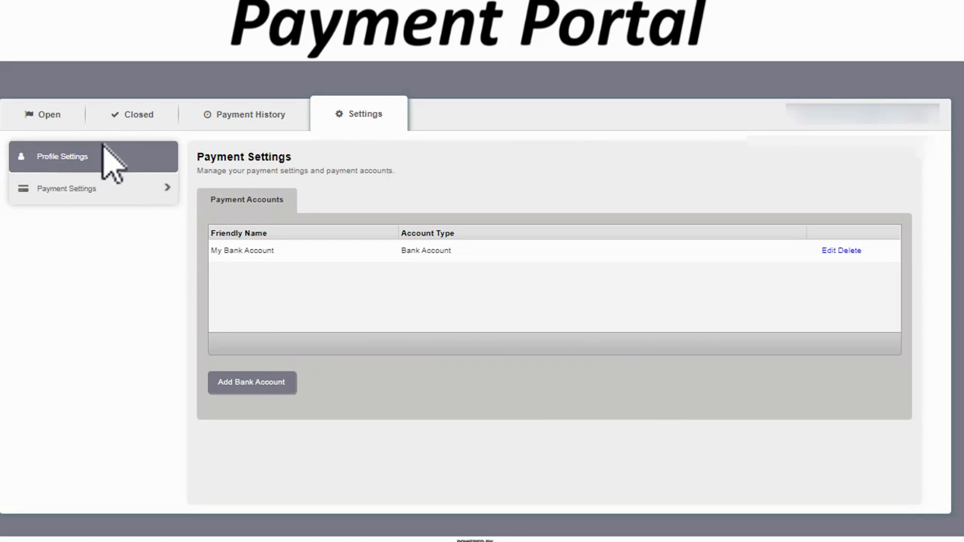
left_click(49, 114)
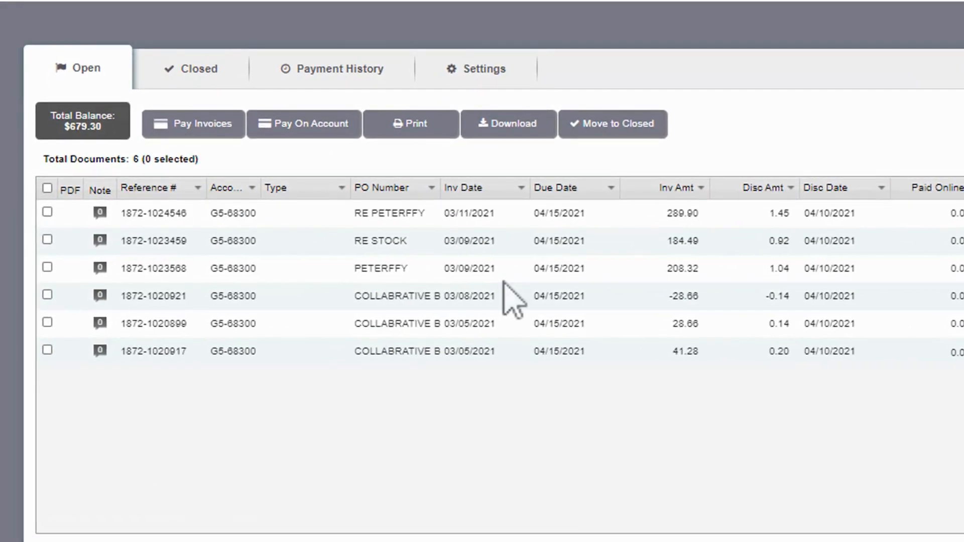
- Sort the open invoices by Inv Date, earliest to latest
left_click(520, 187)
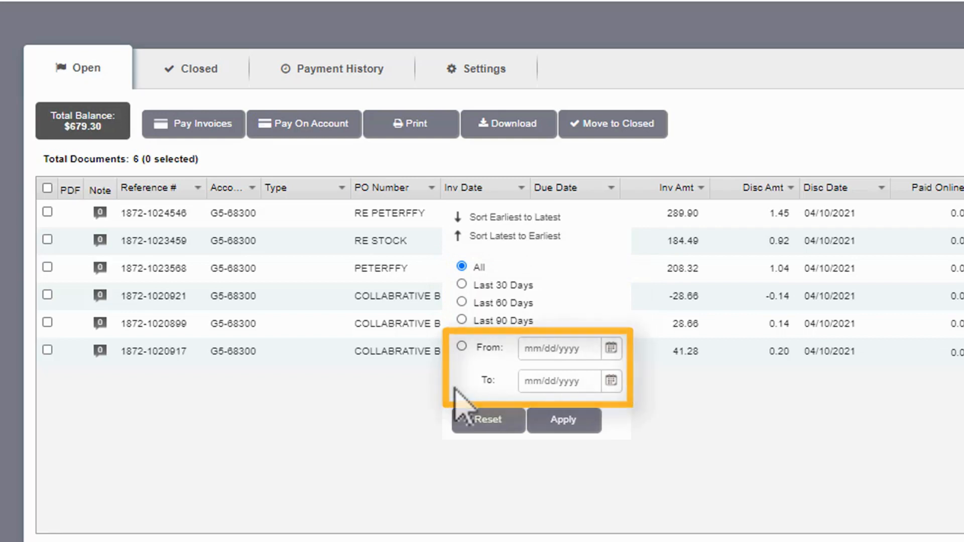
left_click(511, 217)
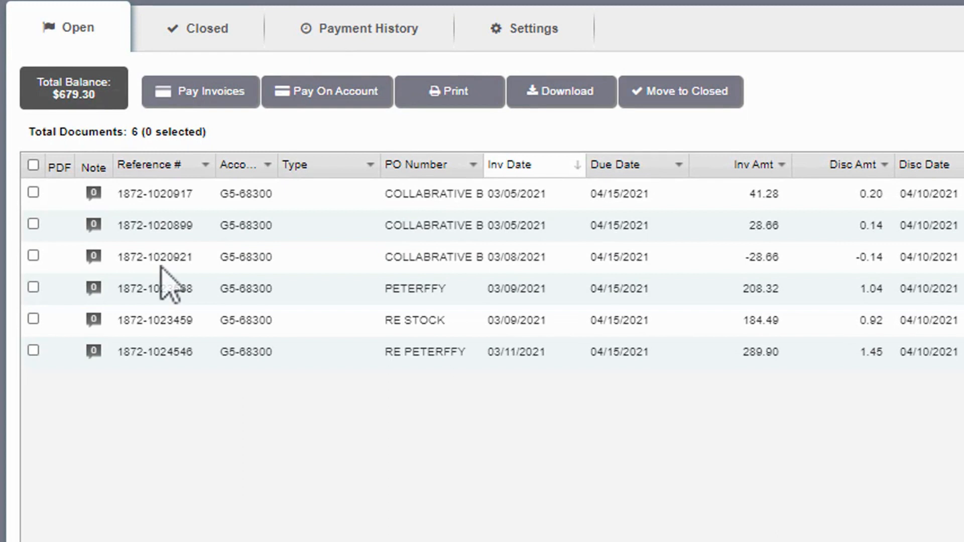
left_click(33, 192)
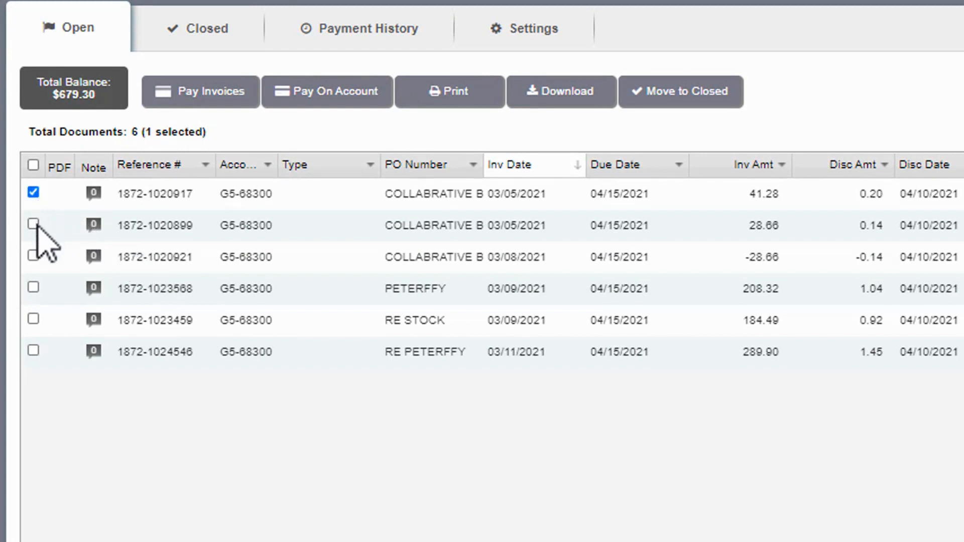
left_click(33, 223)
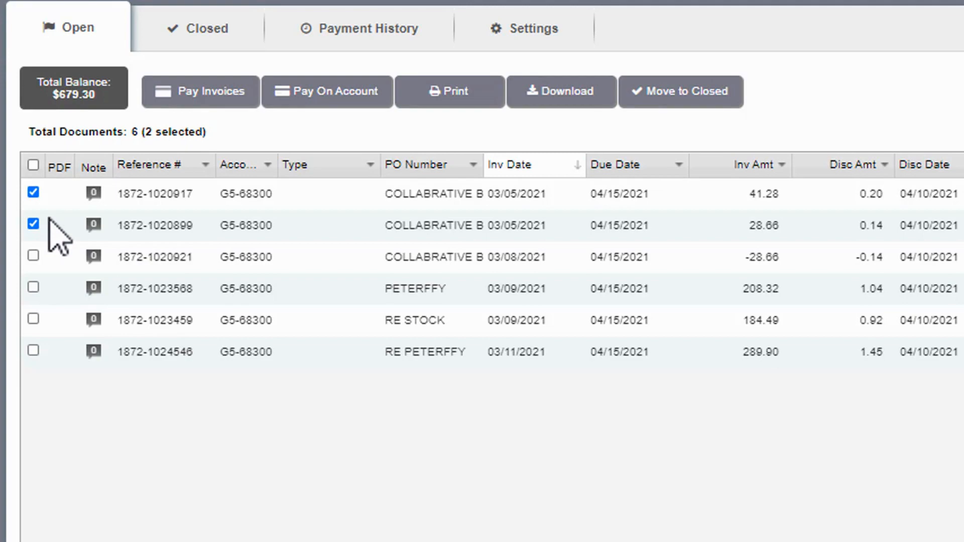
left_click(199, 91)
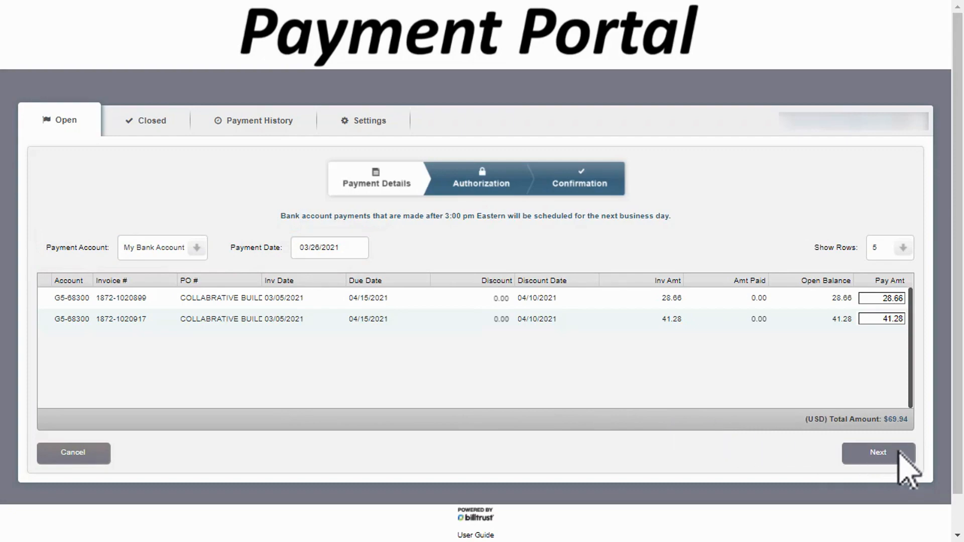
- Authorize and schedule the $69.94 payment from My Bank Account and dismiss the confirmation
left_click(877, 452)
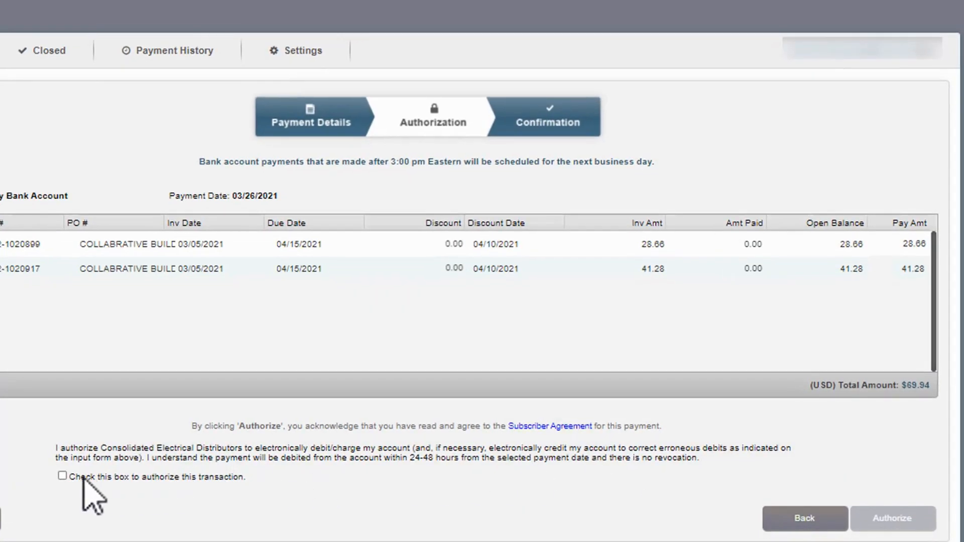
left_click(62, 475)
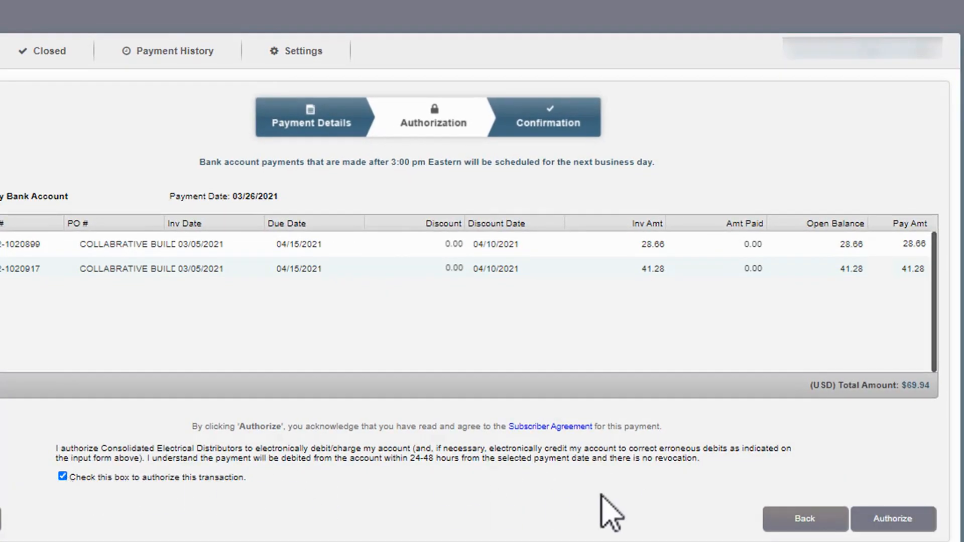
left_click(892, 518)
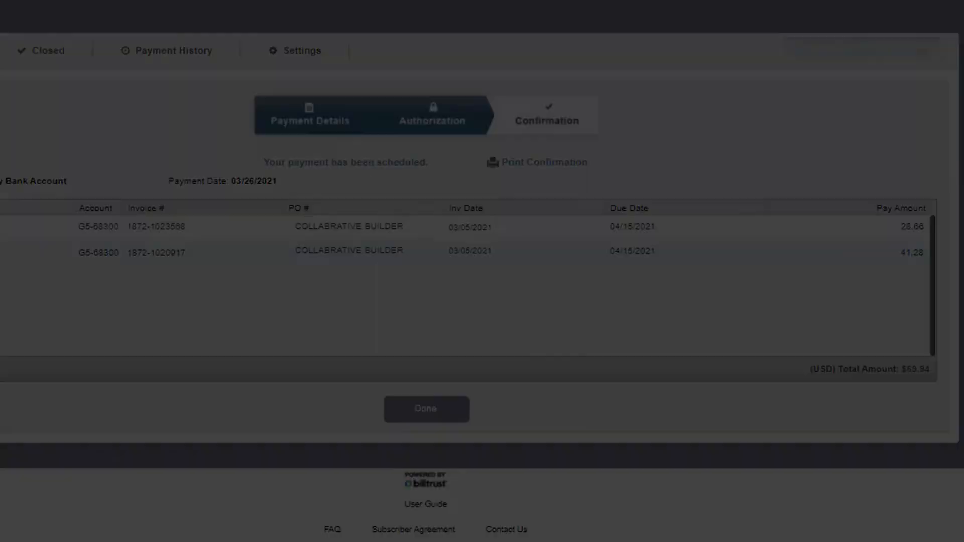
left_click(425, 408)
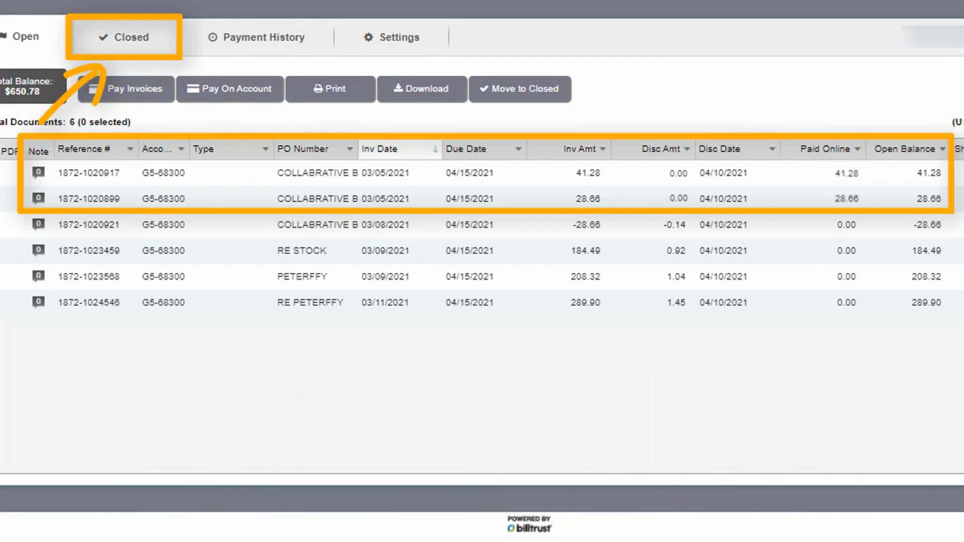
left_click(25, 37)
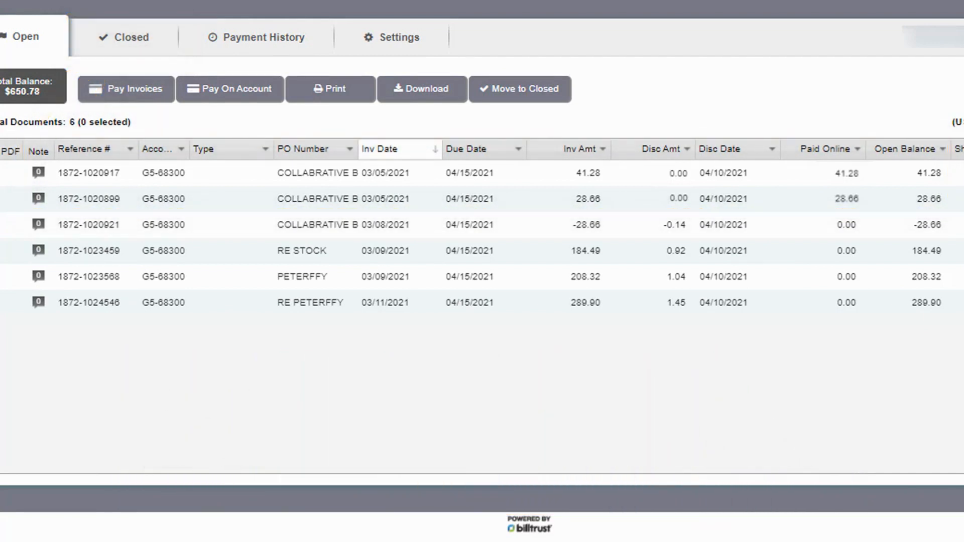